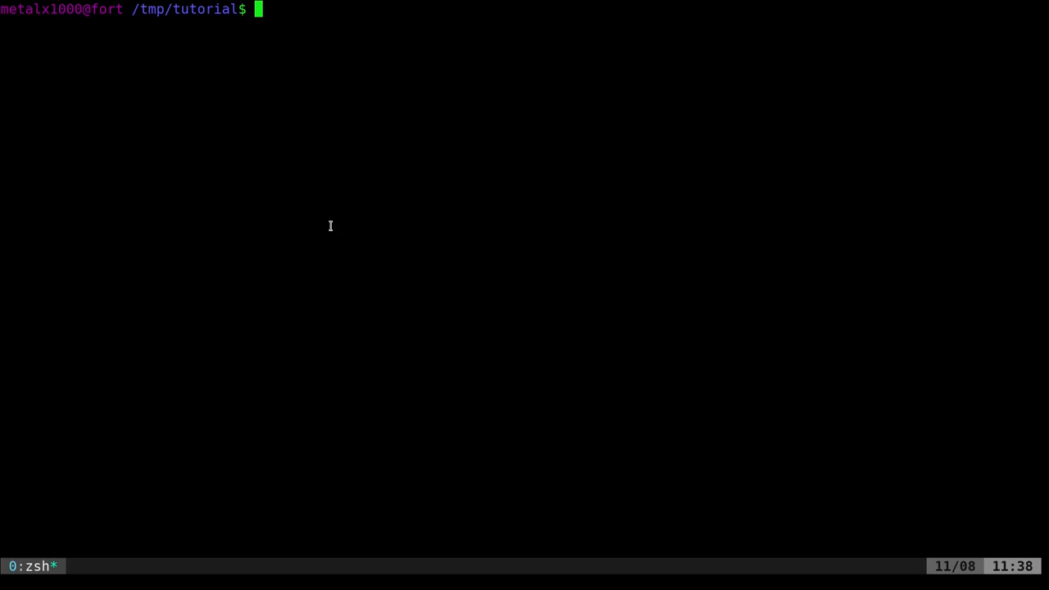
mouse_move(363, 197)
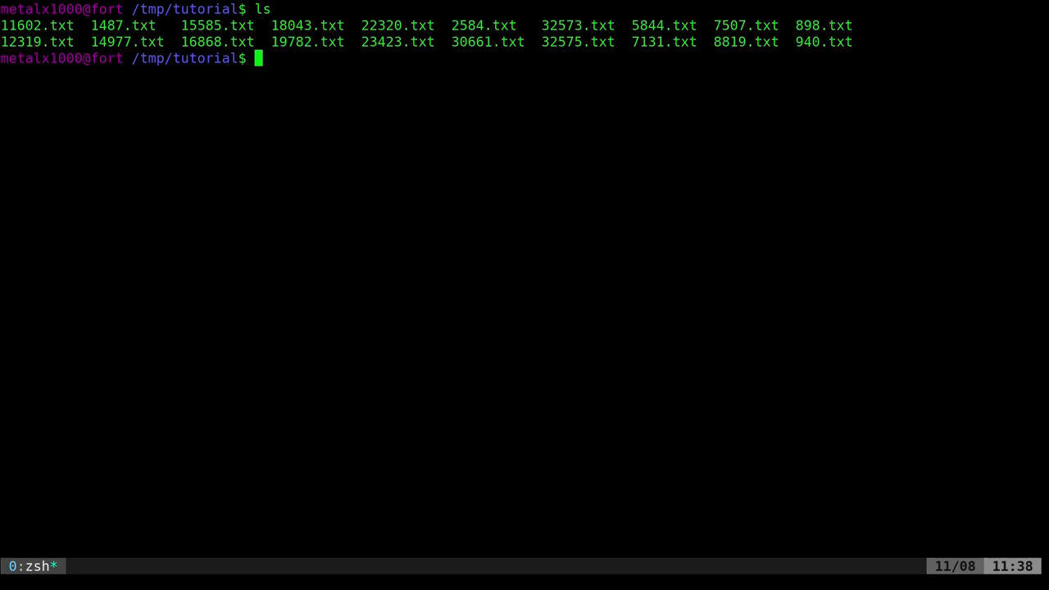
- Show a detailed long listing of the directory with ls -l
text(ls -l)
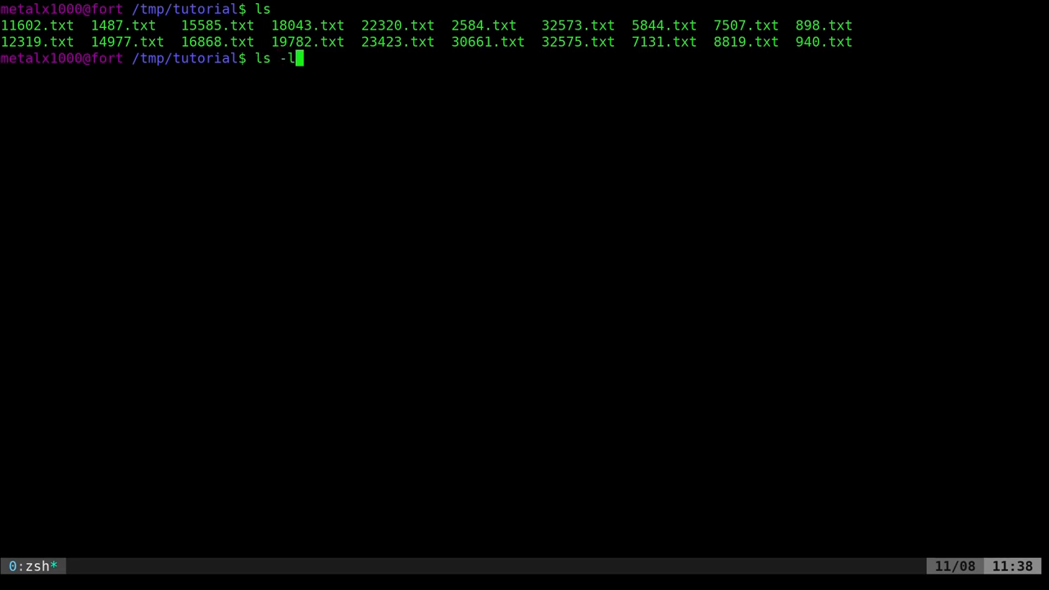
key(Return)
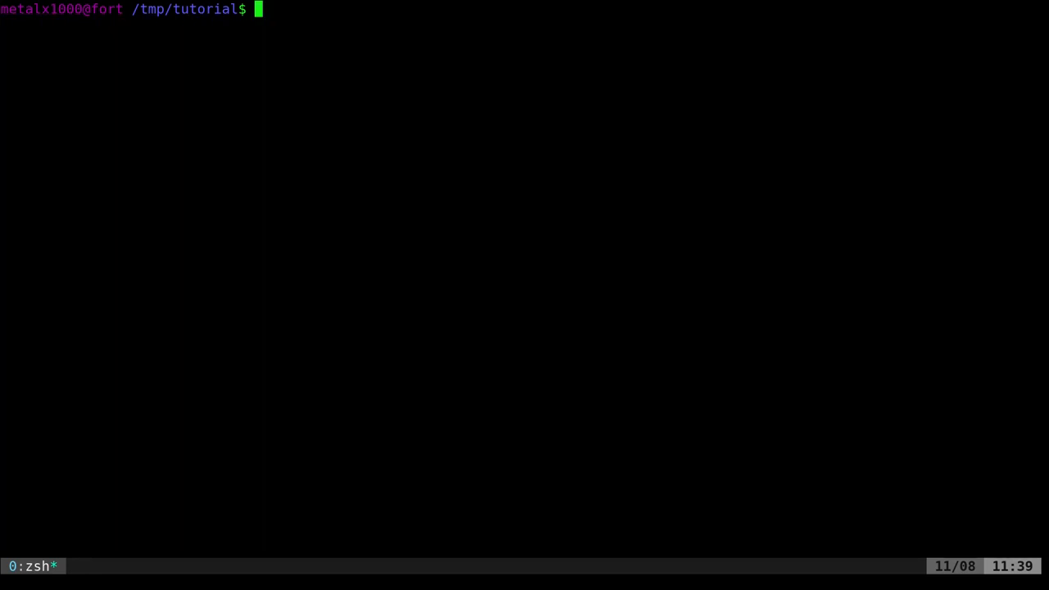
mouse_move(595, 226)
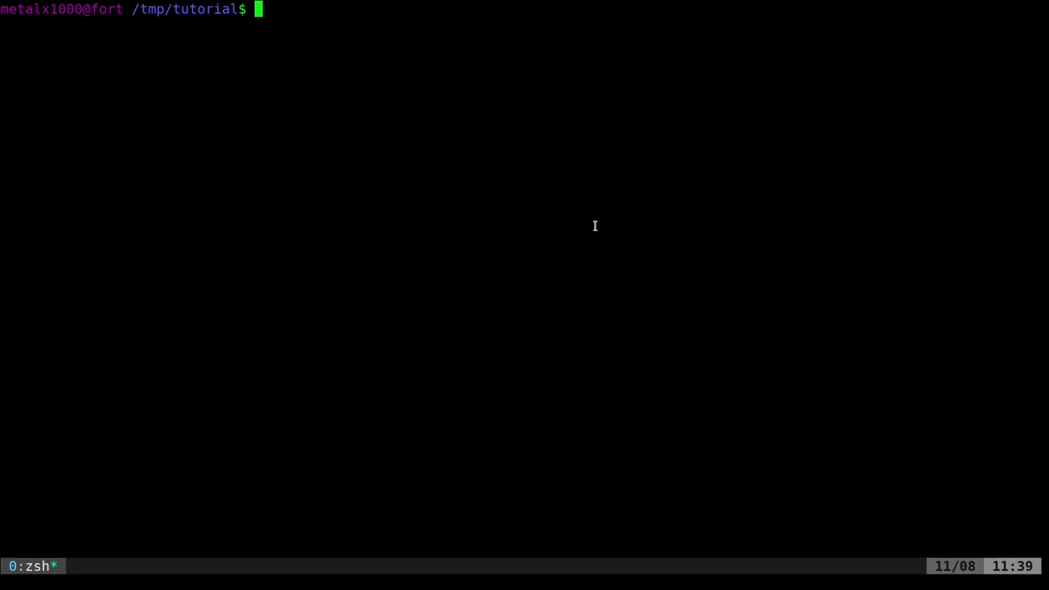
- Run find -mtime -1 to list files modified within the last day
text(find)
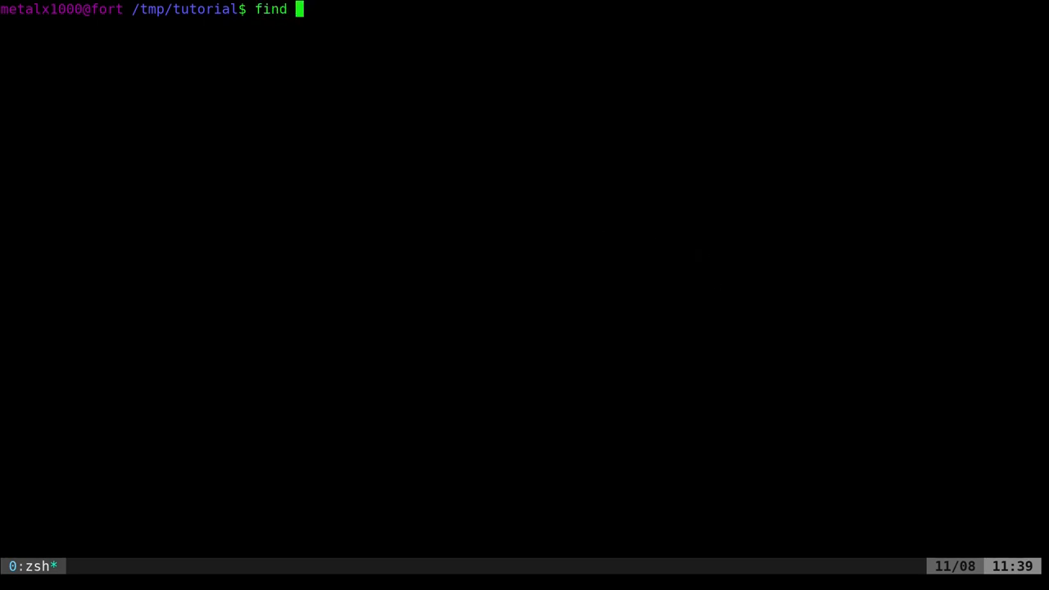
text(-mtime)
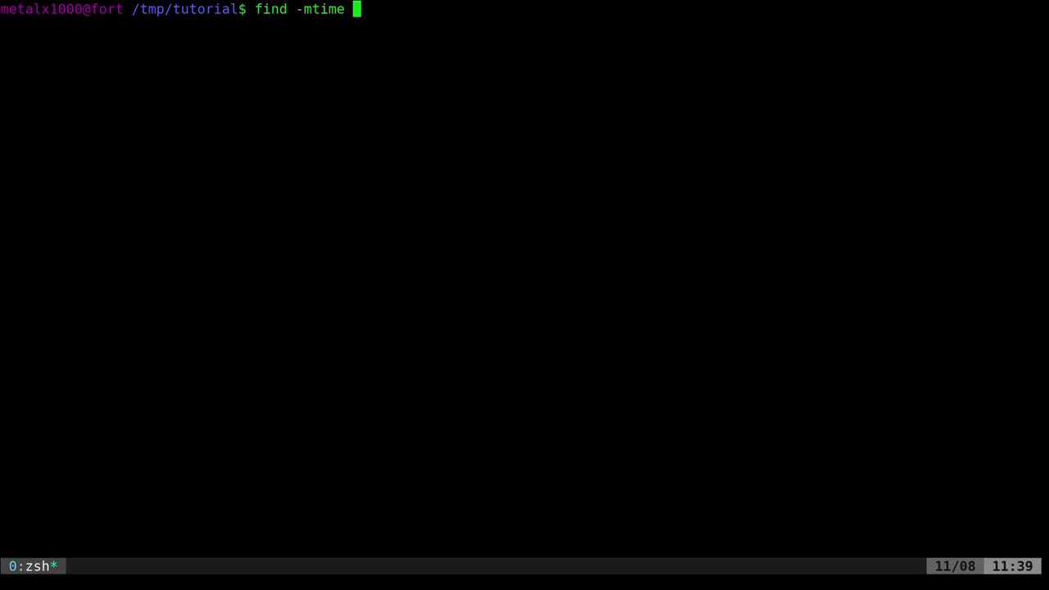
text(-1)
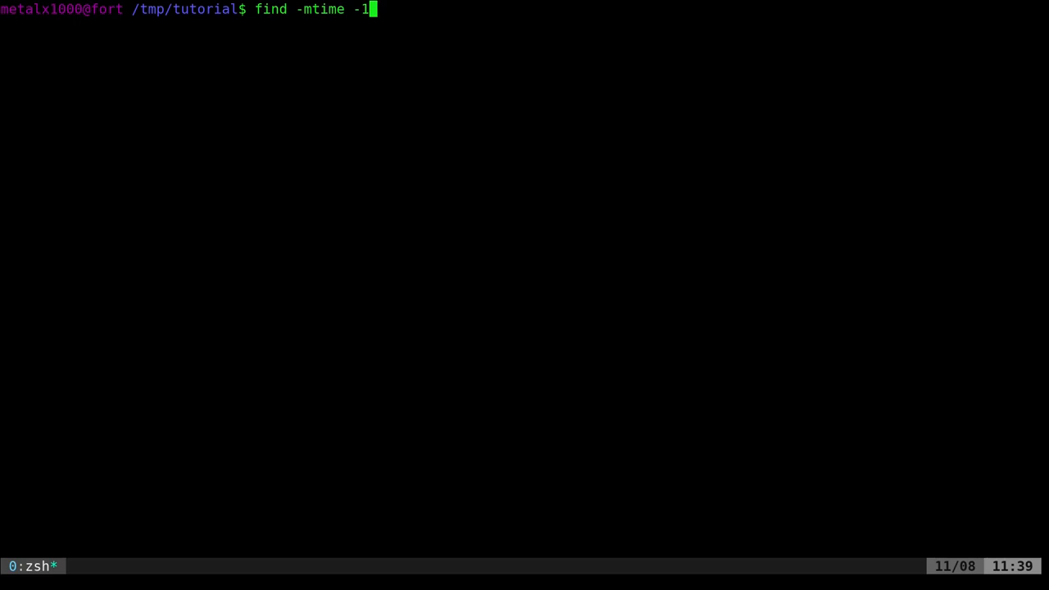
key(Return)
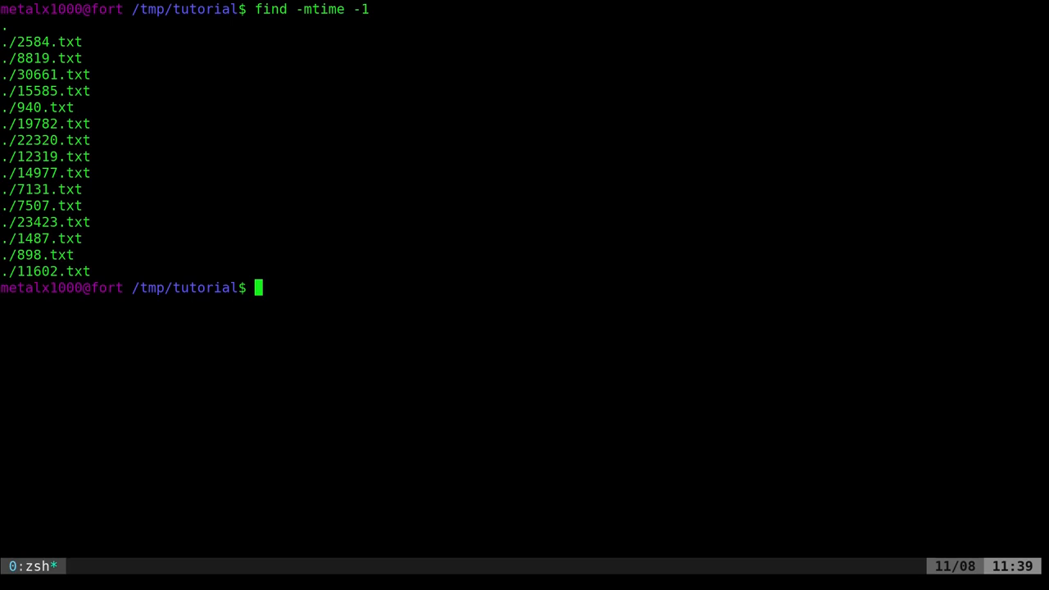
- Show the detailed listing again to compare modification dates with the find results
text(ls -l)
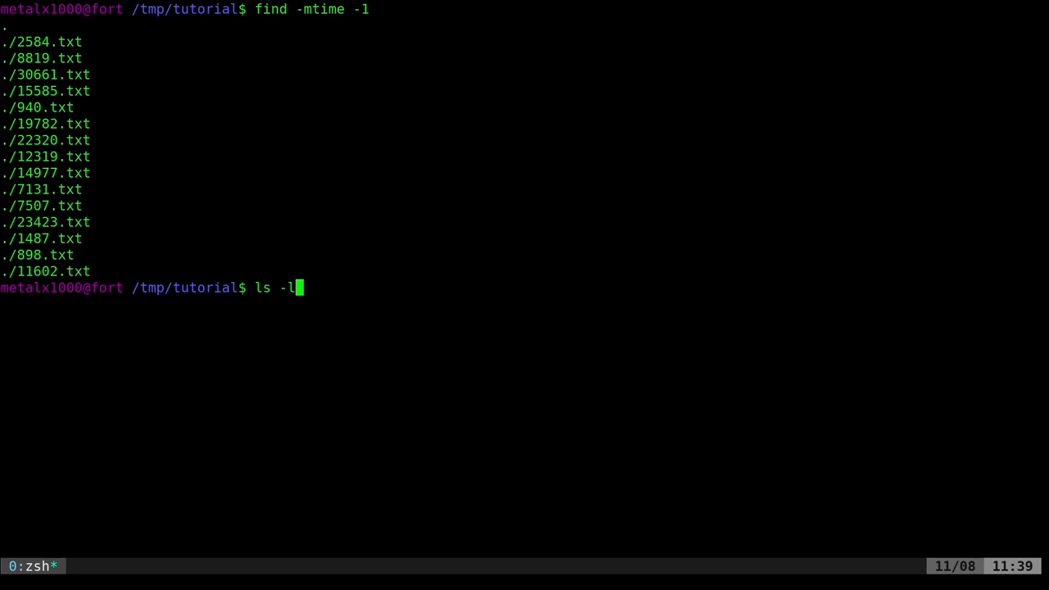
key(Return)
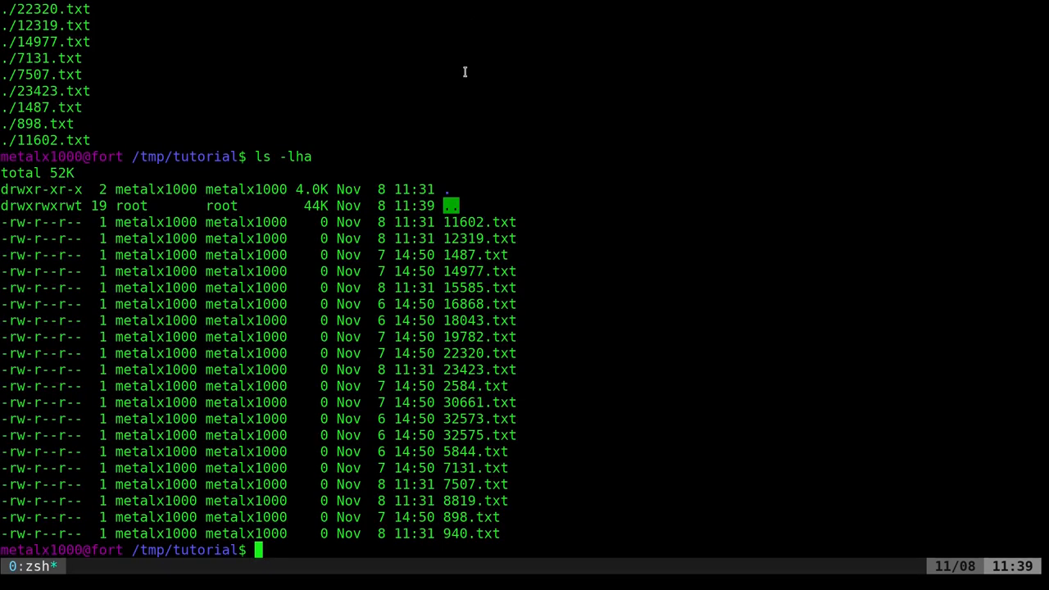
mouse_move(446, 255)
text(find -mtime -1)
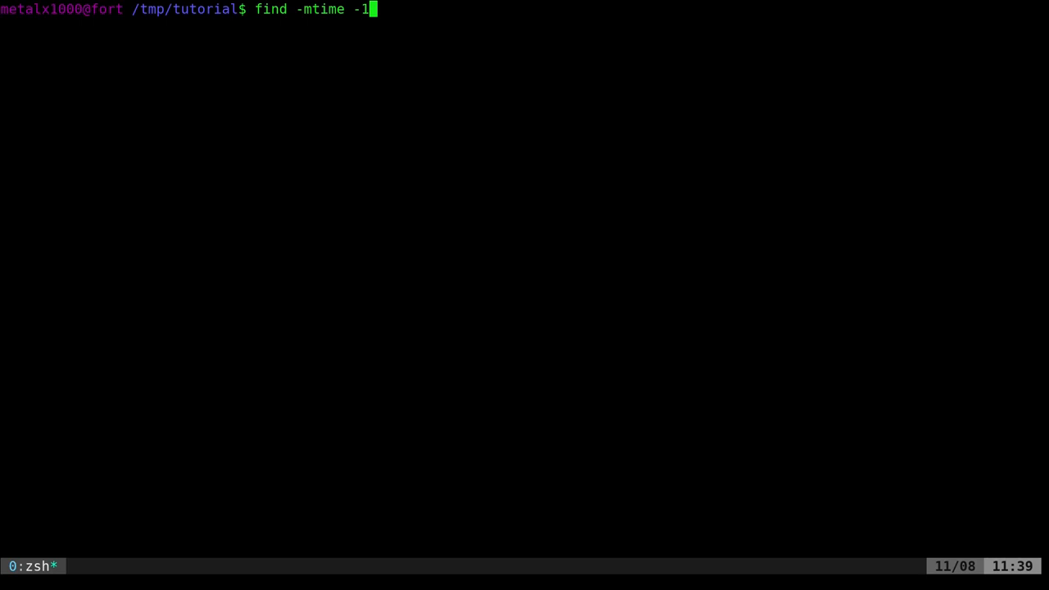
- Cancel the recalled find -mtime -1 command and begin a fresh find command
key(Return)
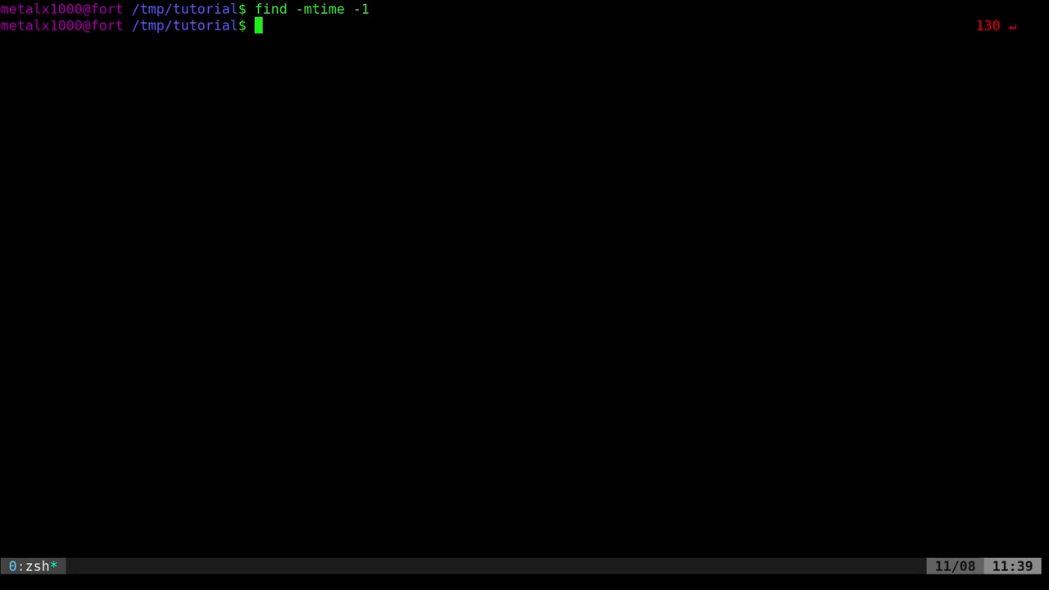
text(find)
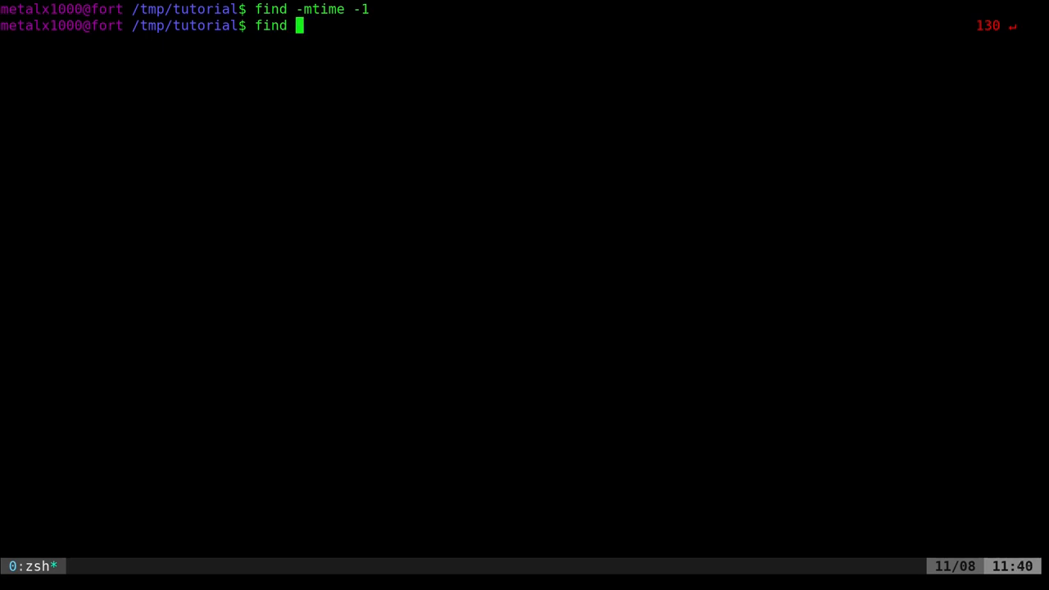
- Run find -newermt 2021-11-08 to list the seven files modified on or after that date
text(-ne)
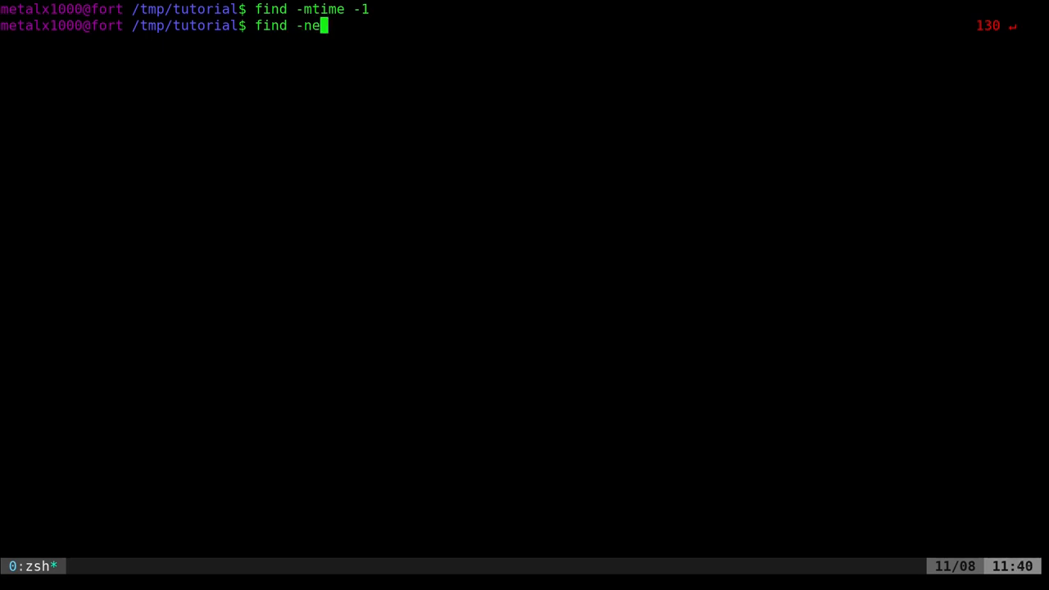
text(wer)
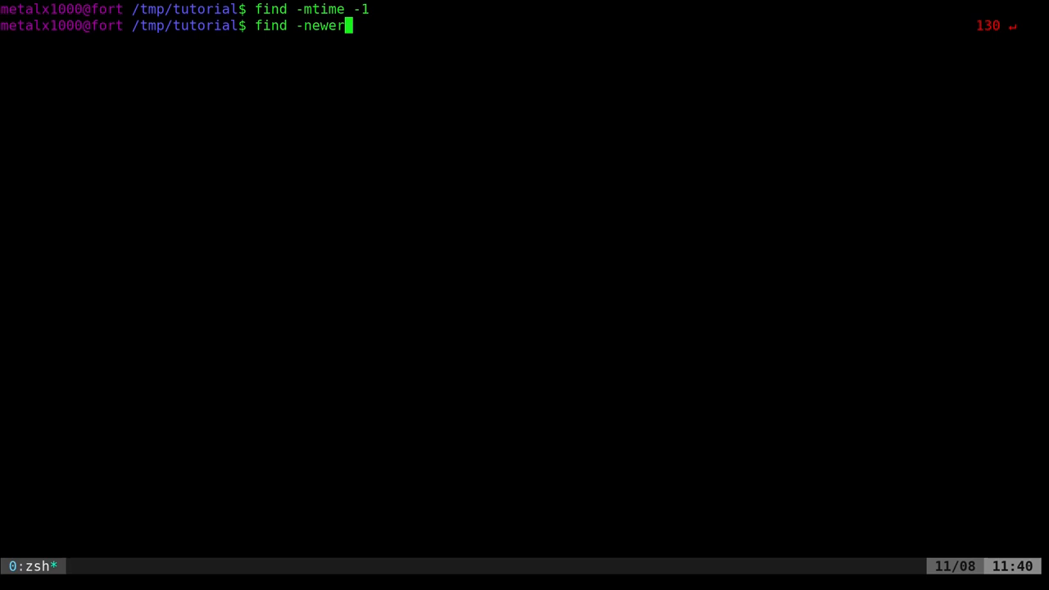
text(t)
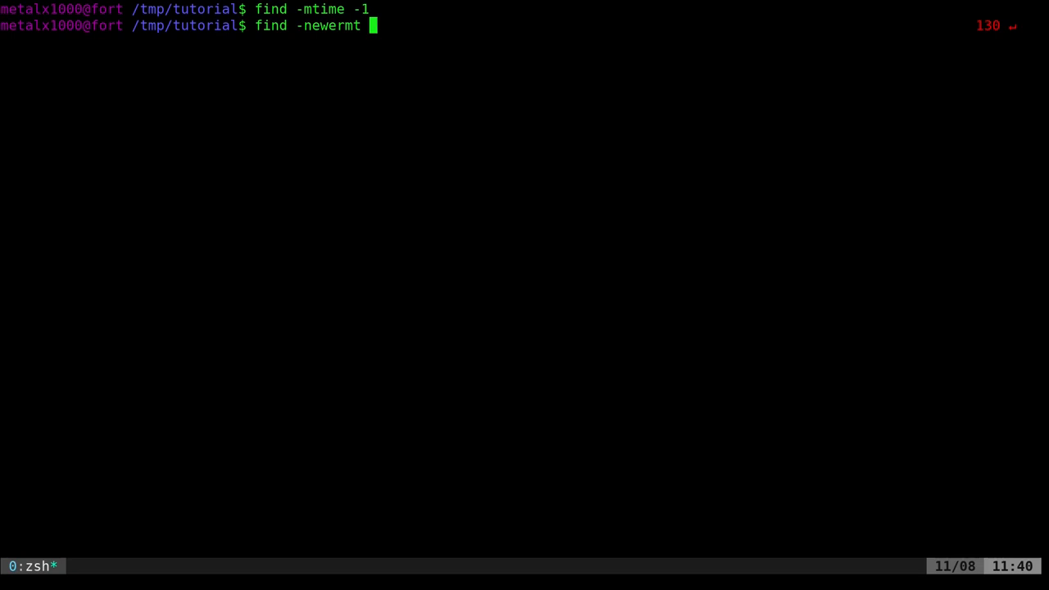
text(20)
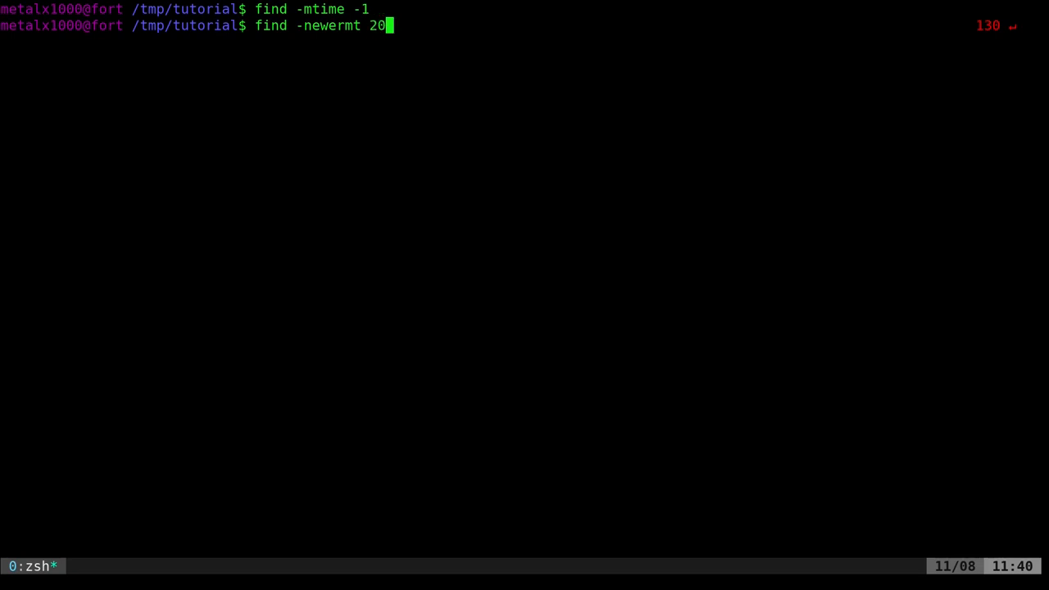
text(21-11)
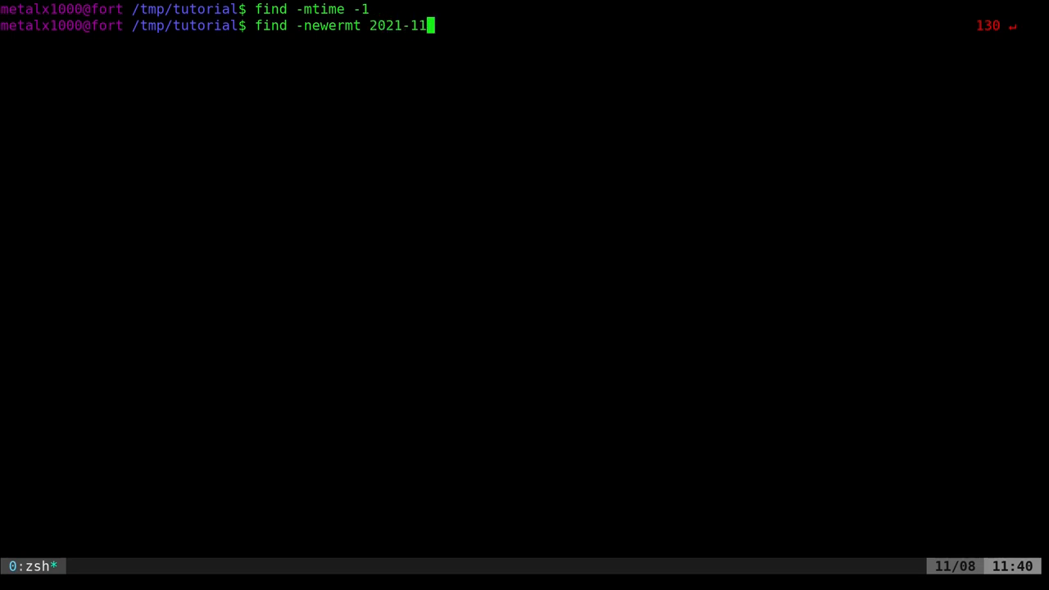
text(-08)
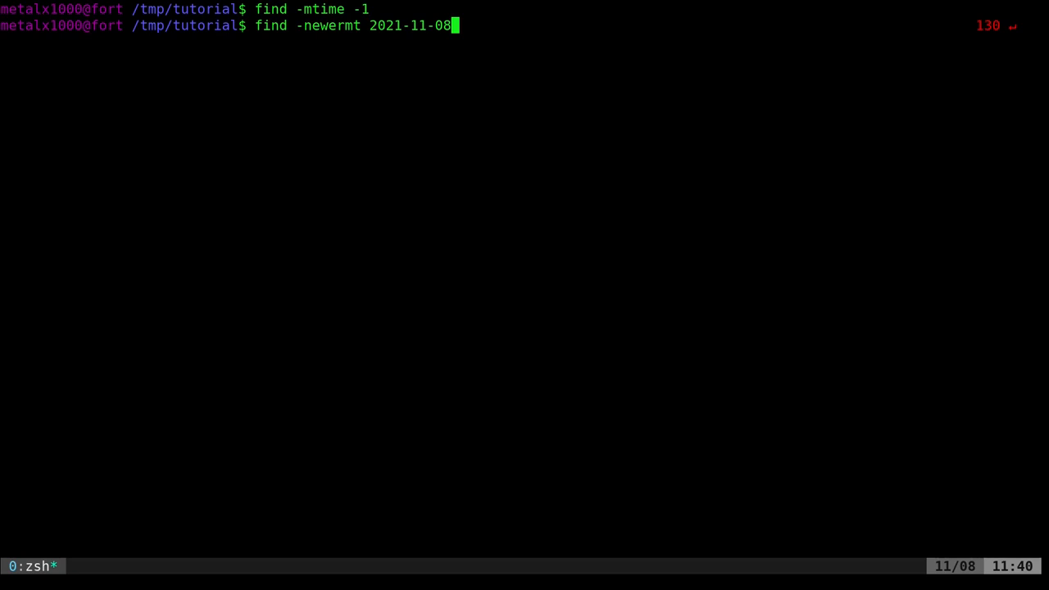
key(Return)
text(find -newermt)
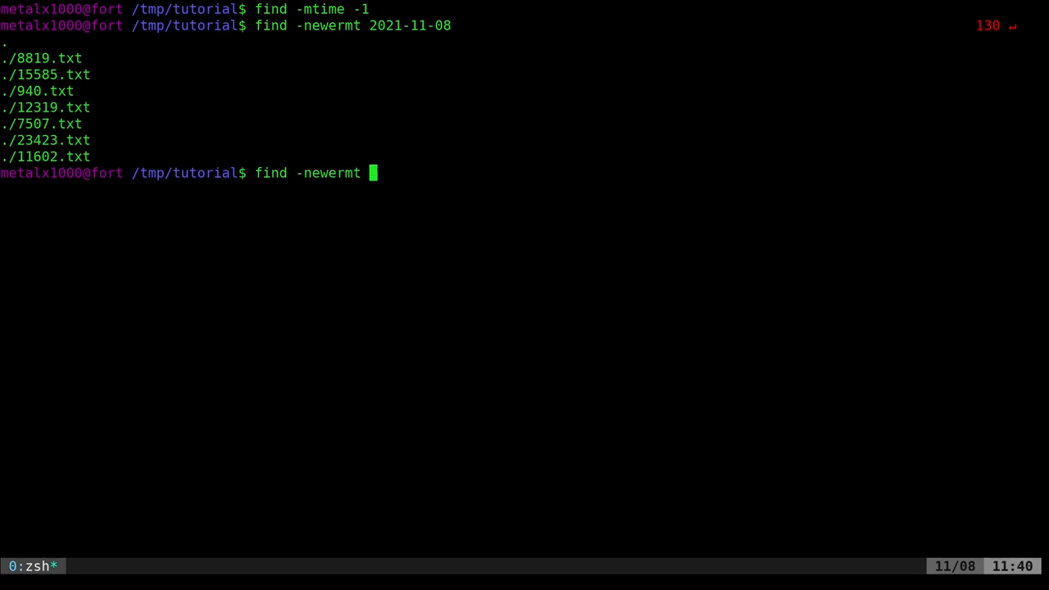
- Run find -newermt $(date +%F) so today's date is supplied automatically, returning the same seven files
text($)
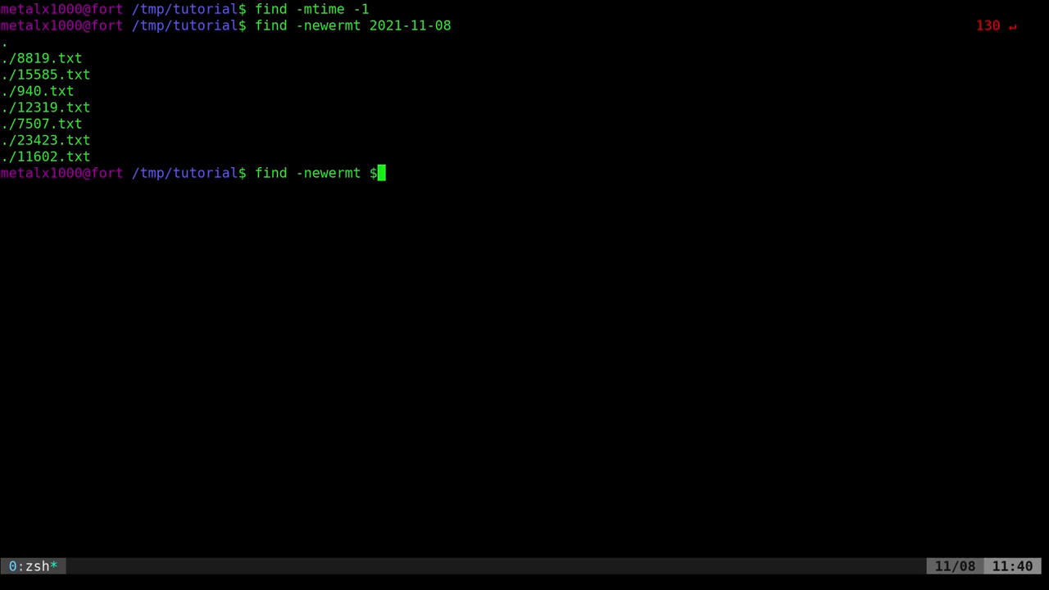
text((date ))
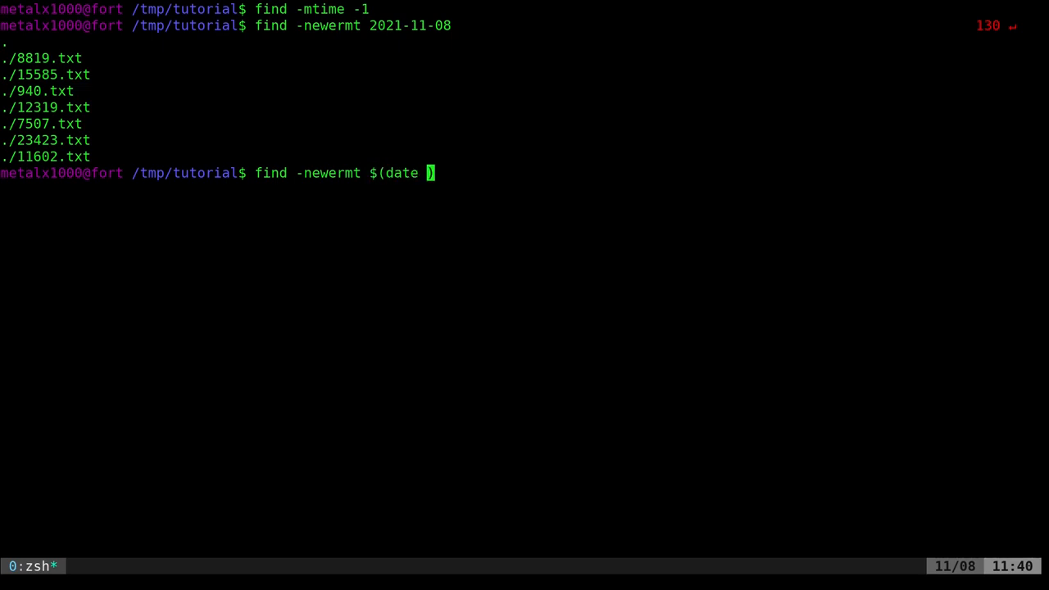
text(+%F))
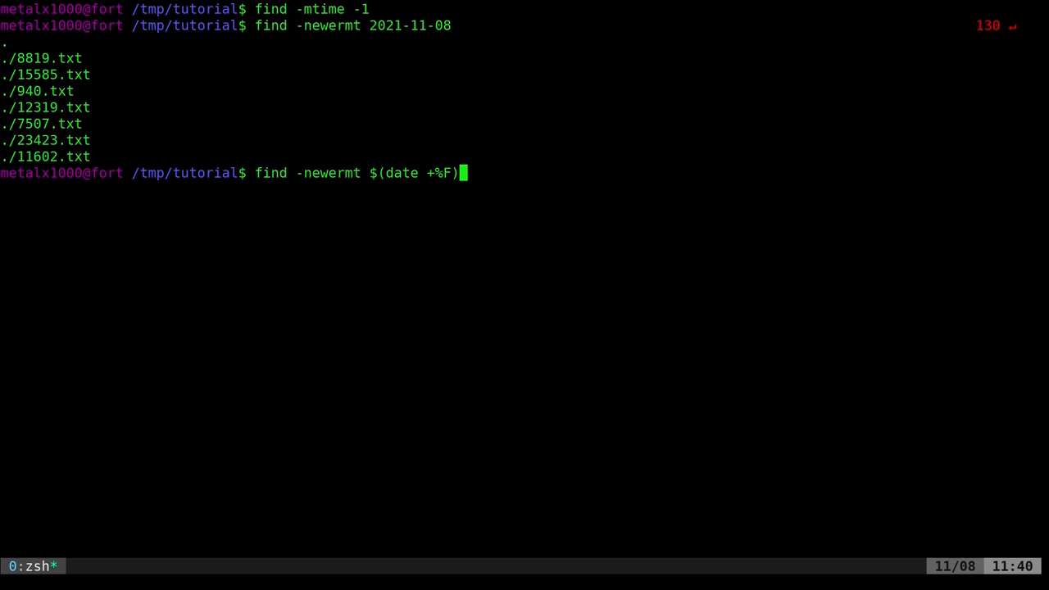
key(Return)
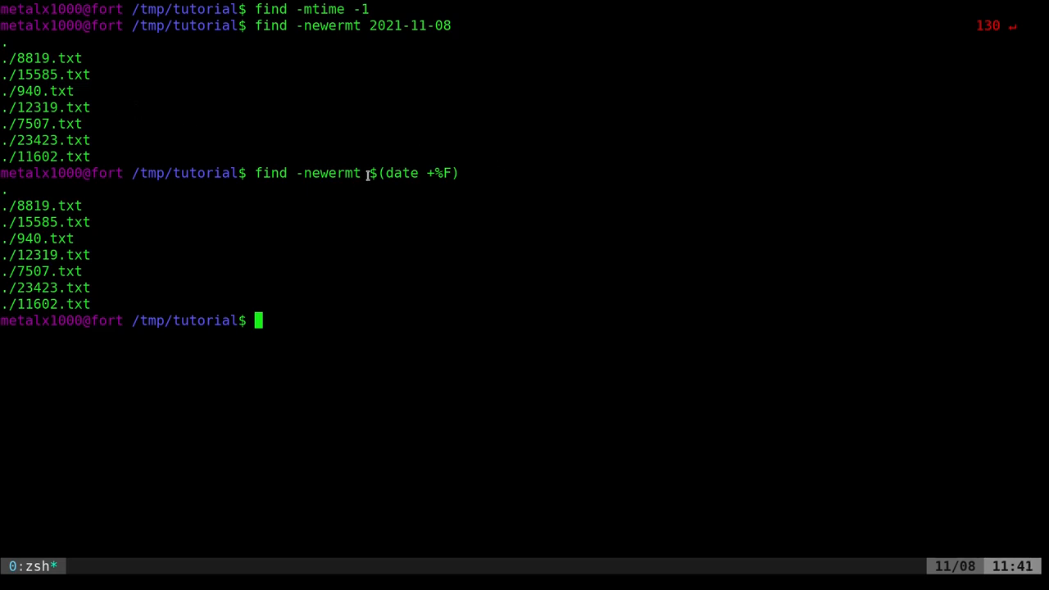
mouse_move(449, 296)
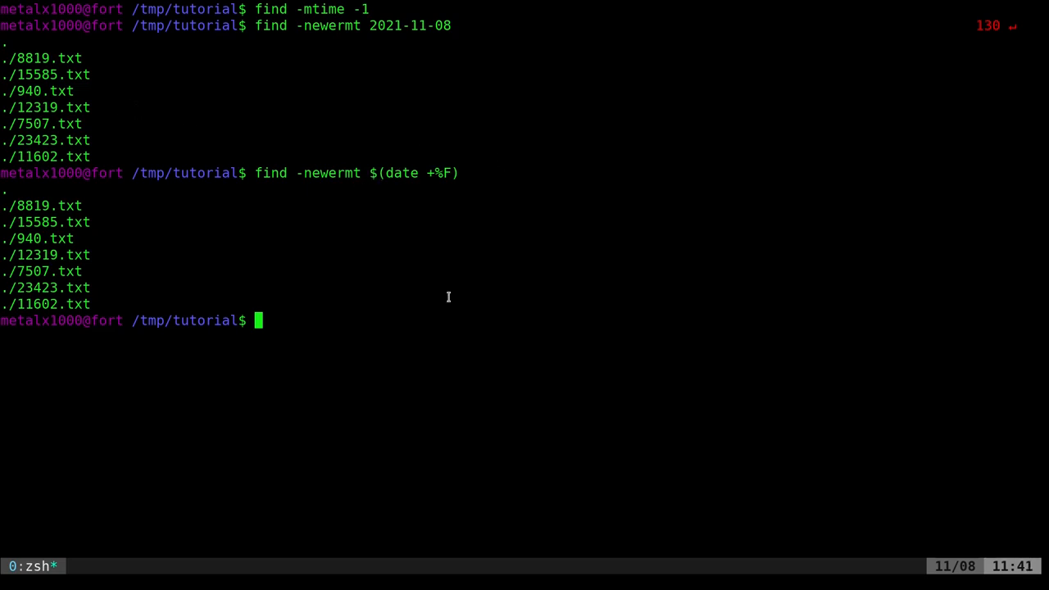
mouse_move(461, 281)
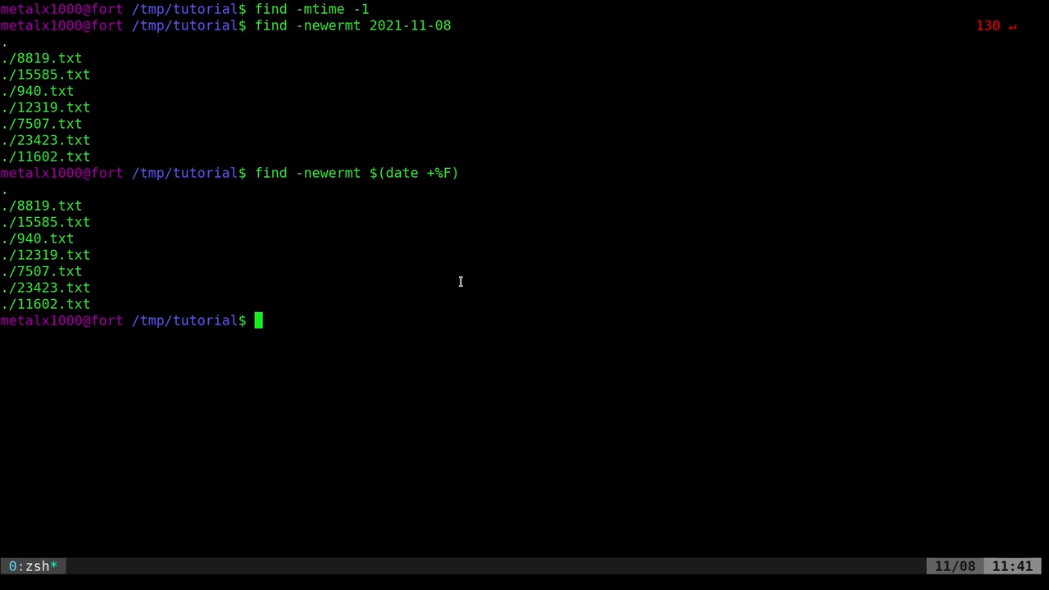
mouse_move(498, 292)
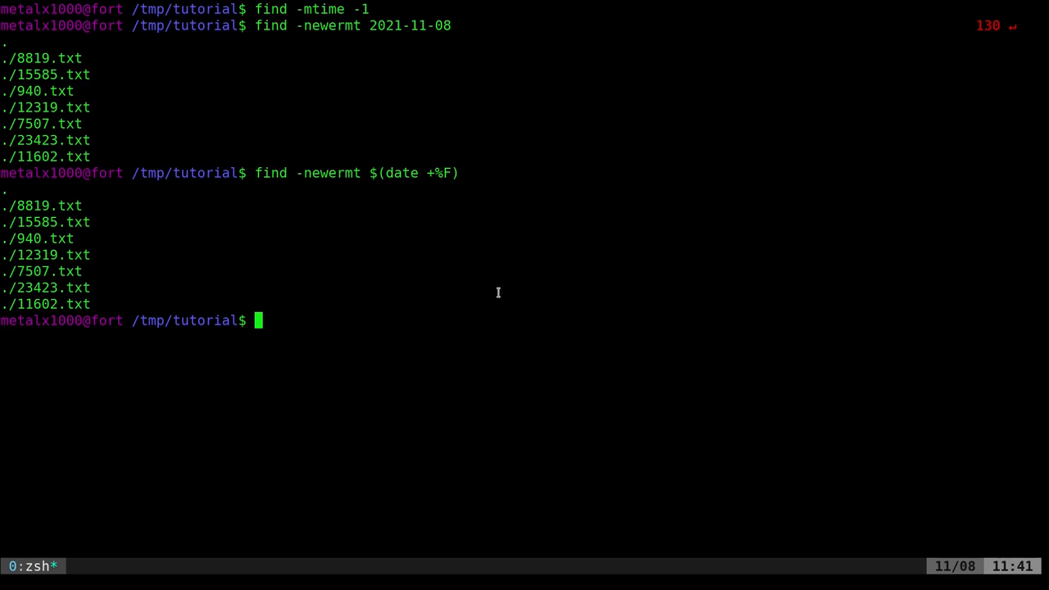